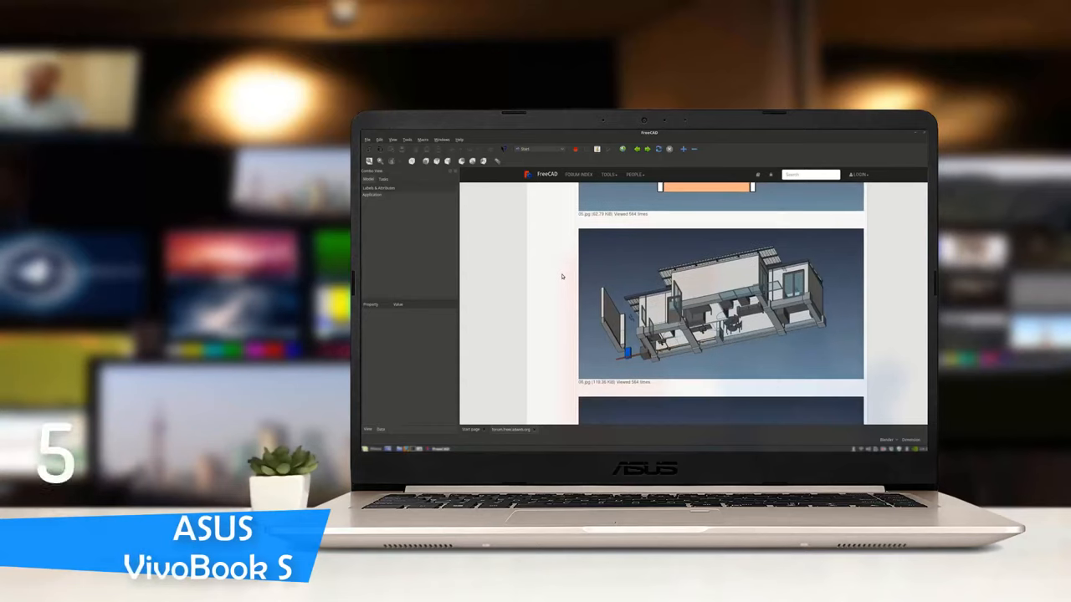
pyautogui.scroll(-3)
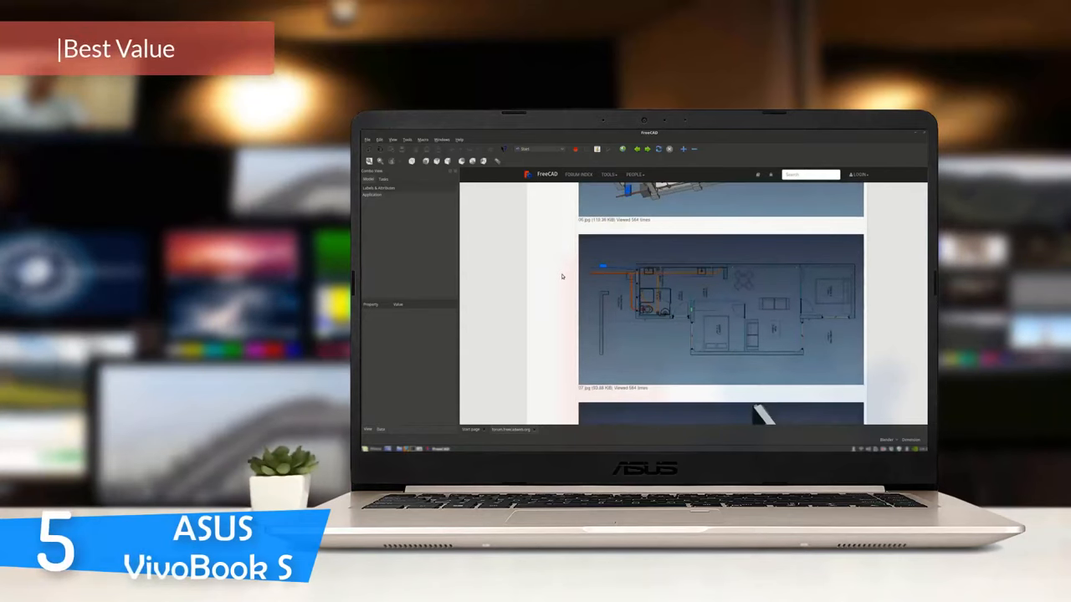
pyautogui.scroll(-3)
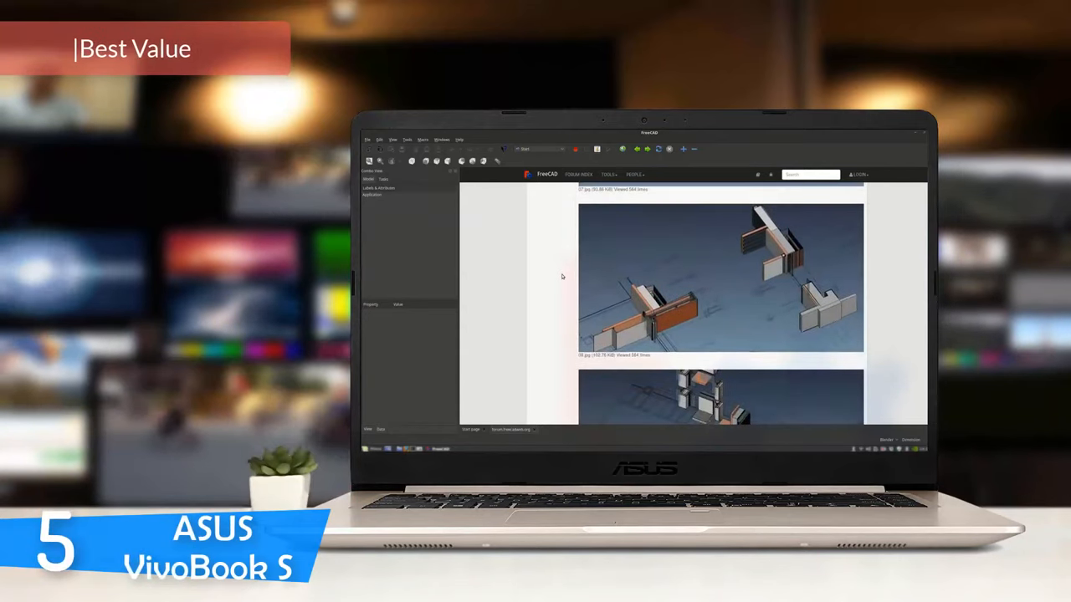
pyautogui.scroll(-3)
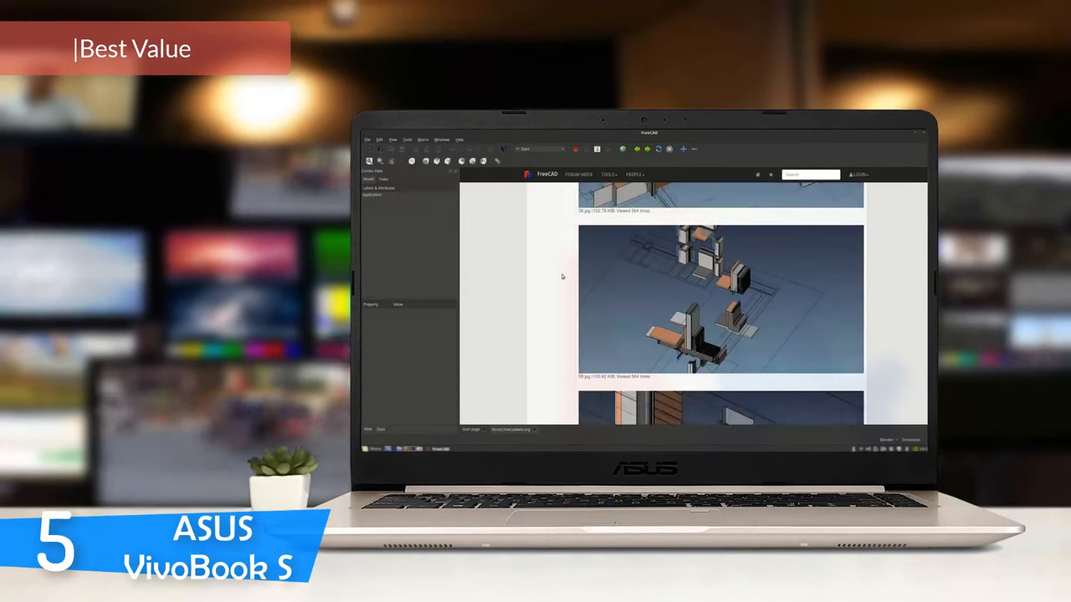
pyautogui.scroll(-3)
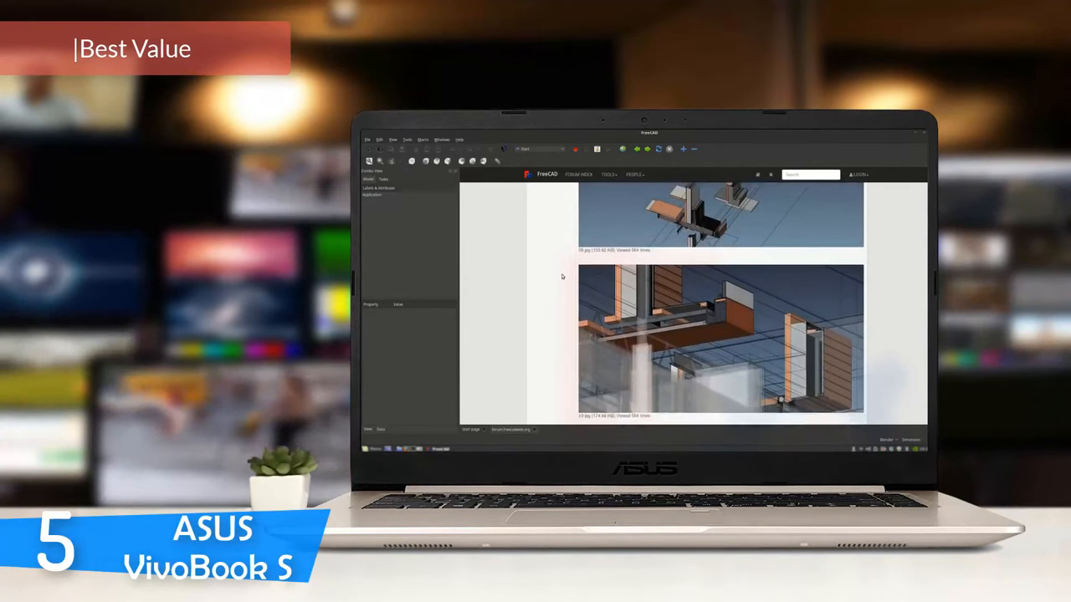
pyautogui.scroll(-3)
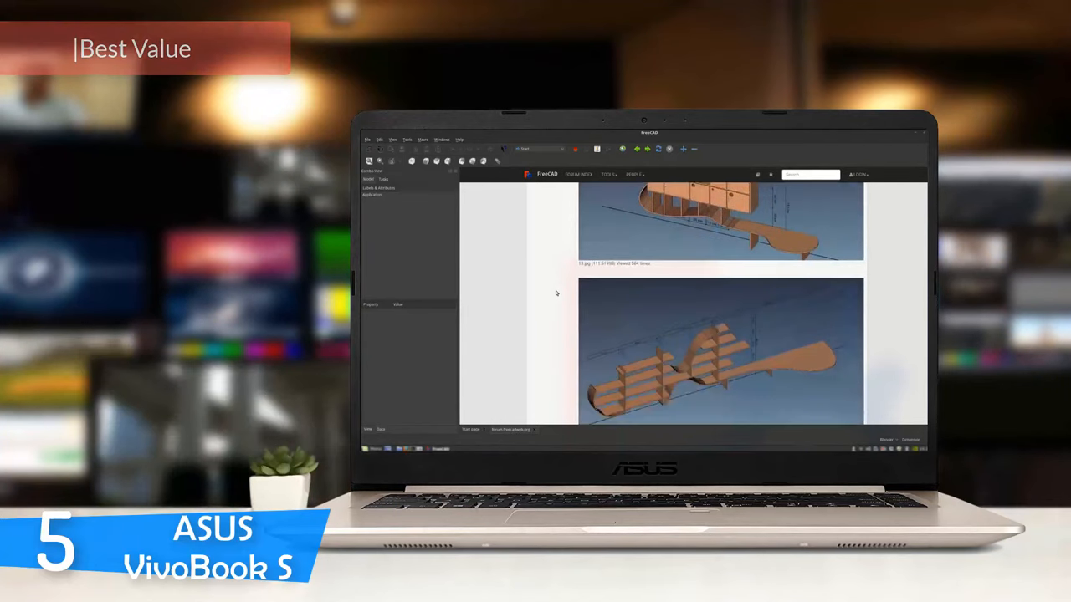
pyautogui.scroll(-3)
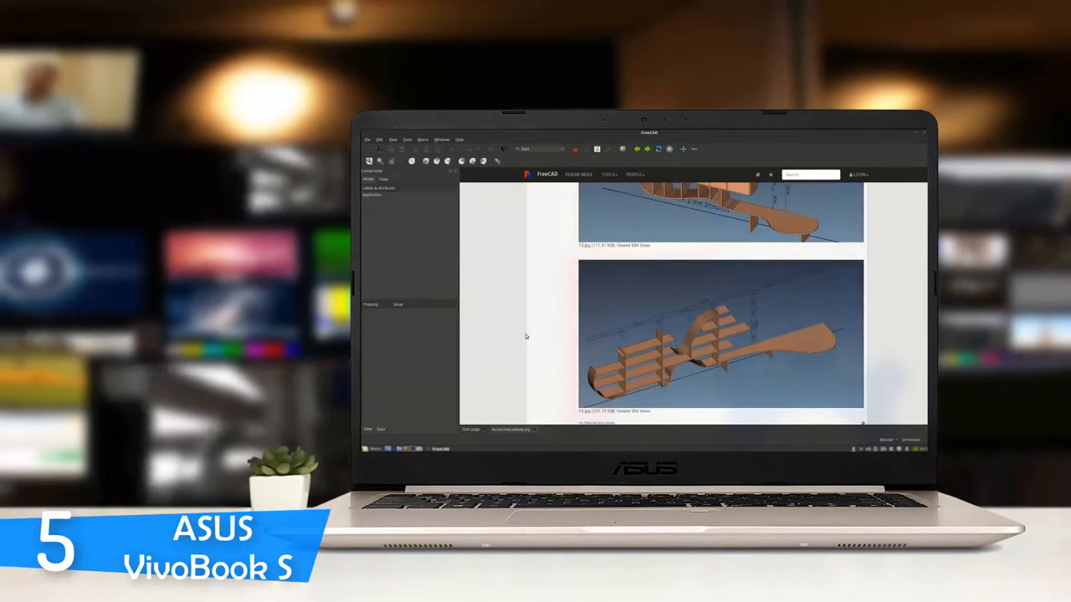